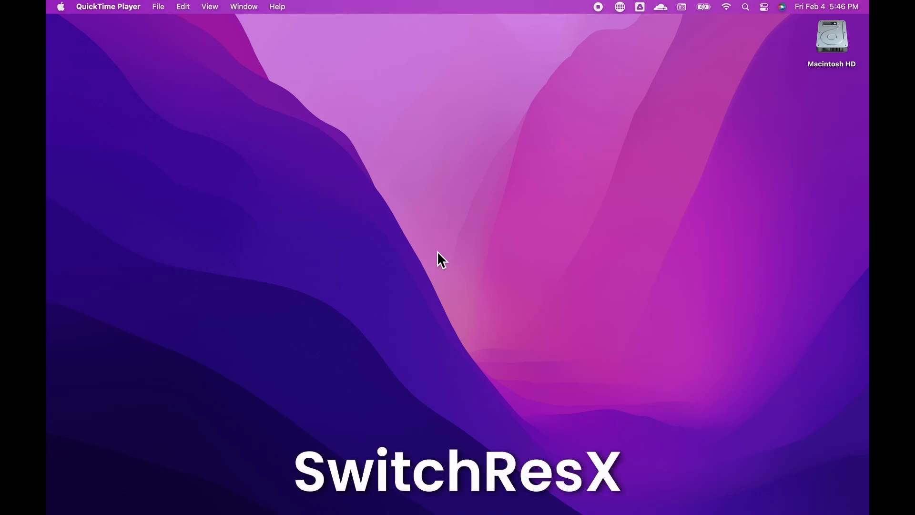
mouse_move(545, 276)
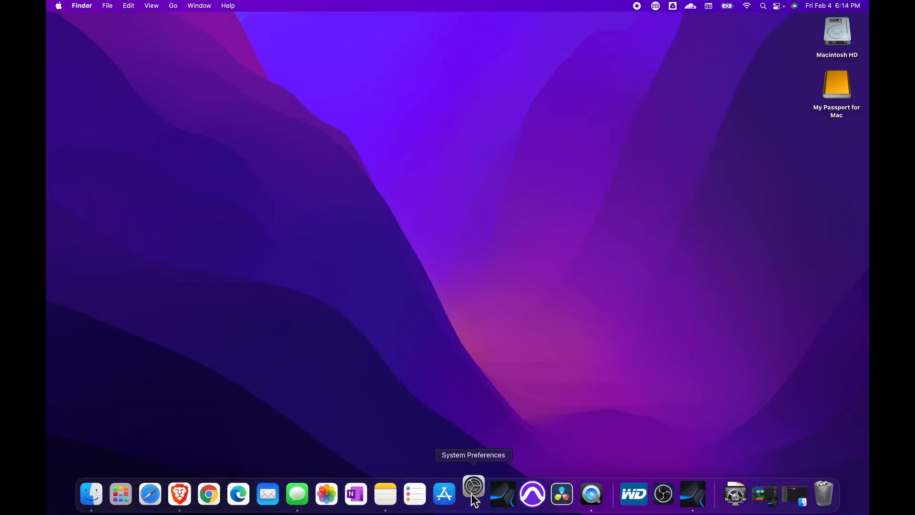
Step: Open System Preferences from the Dock and show the SwitchResX pane
click(474, 493)
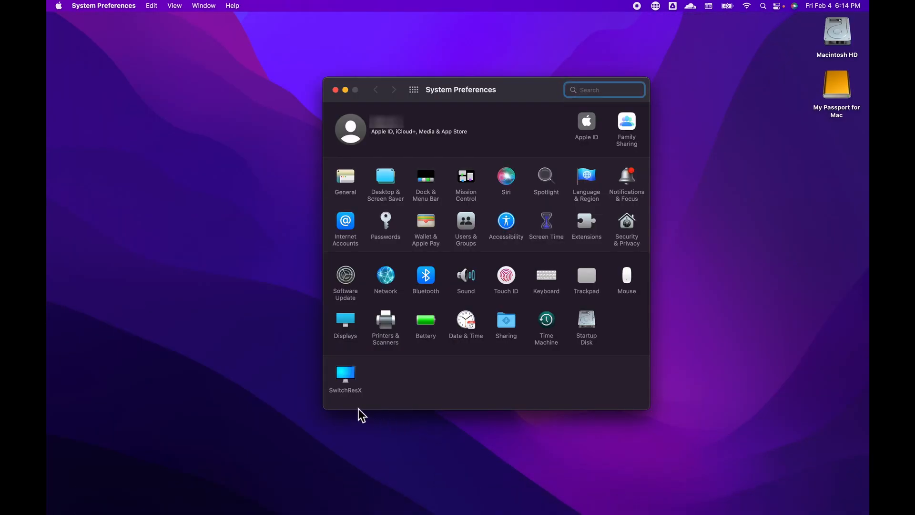
click(345, 376)
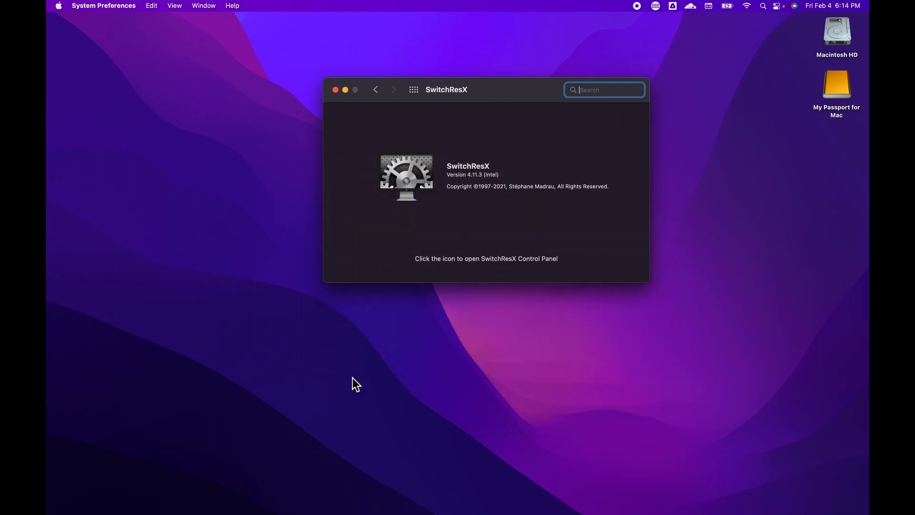
Step: Start the SwitchResX daemon from SwitchResX Control and show the menu bar resolution list
click(406, 177)
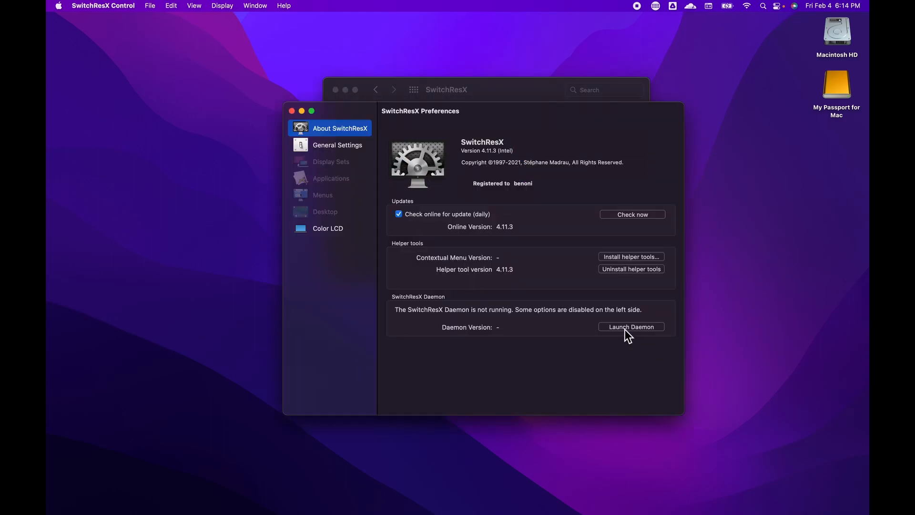
click(630, 325)
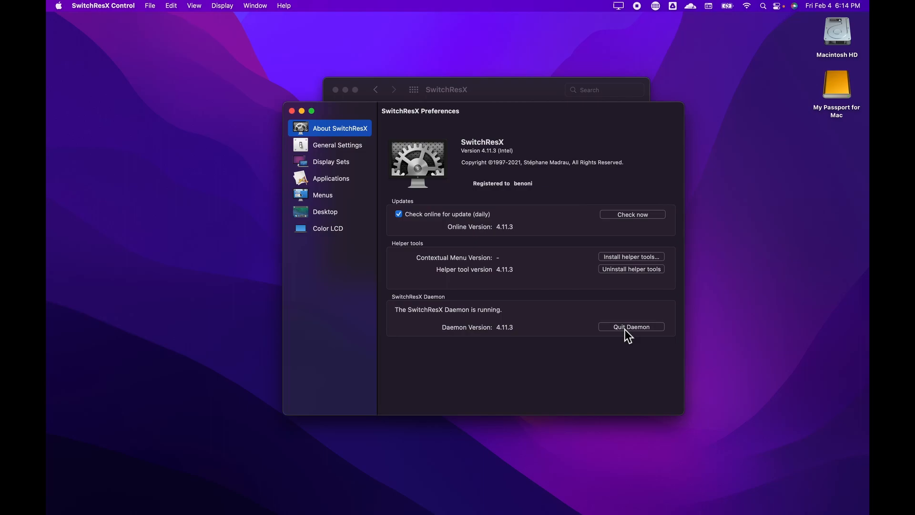
click(617, 5)
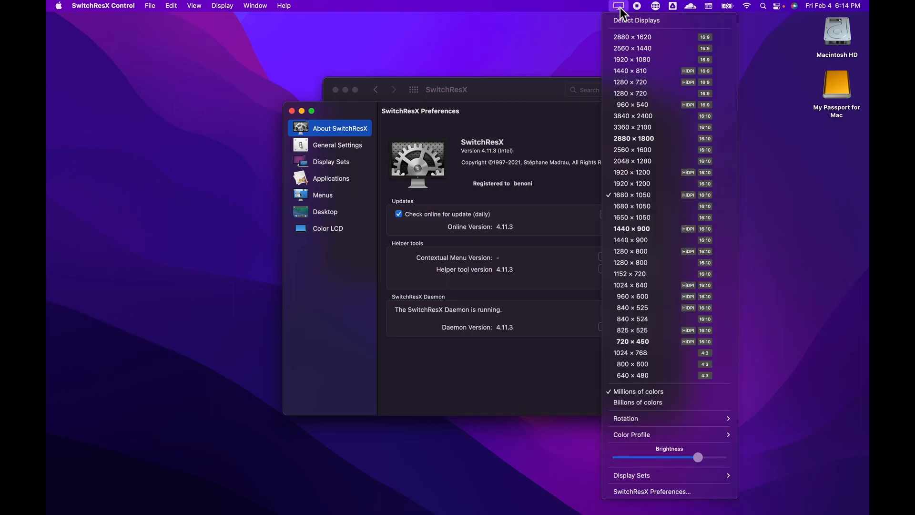
mouse_move(653, 240)
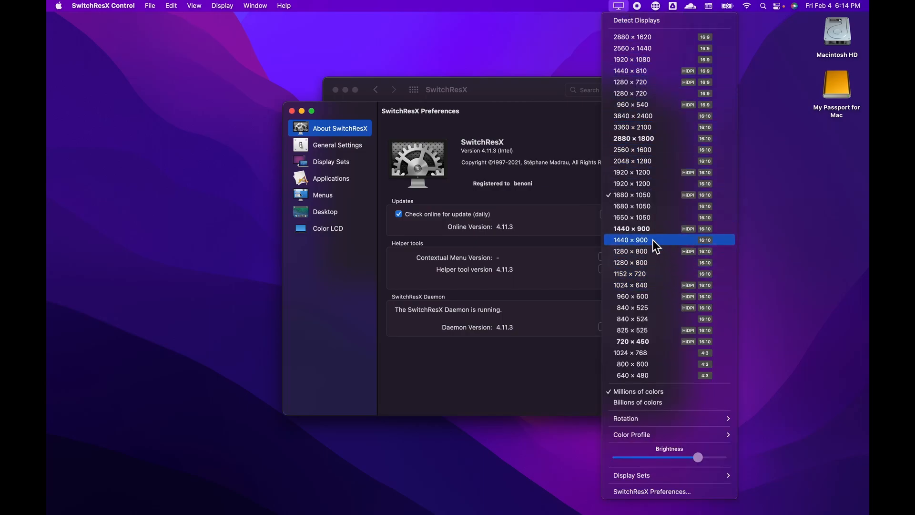
mouse_move(654, 59)
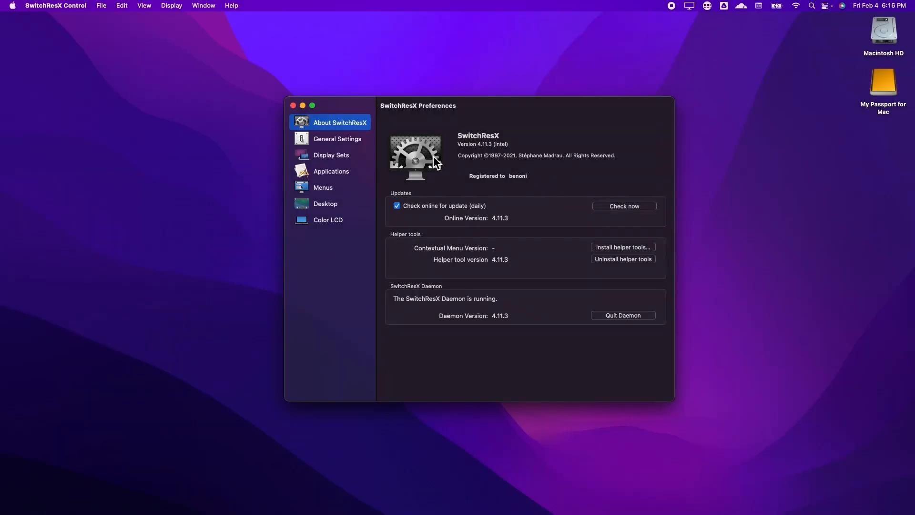
Step: Browse the General Settings, Applications and Menu settings pages
click(331, 155)
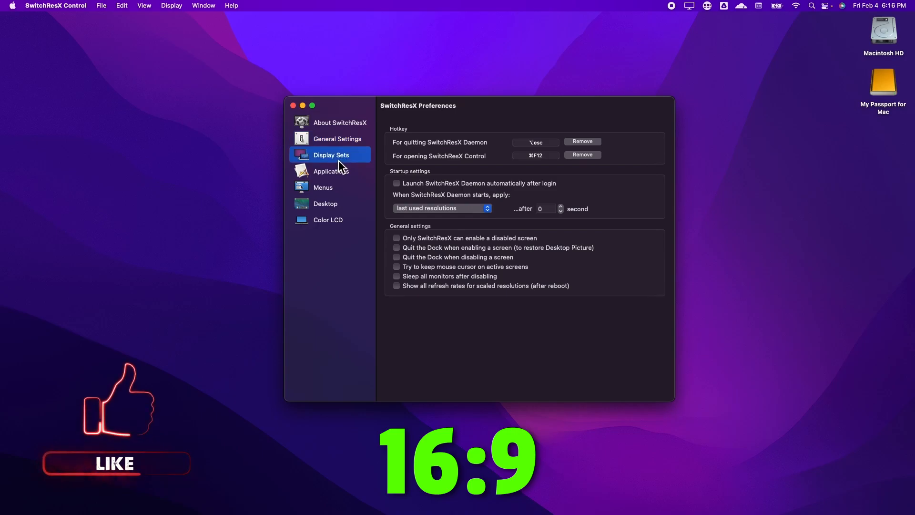
click(330, 170)
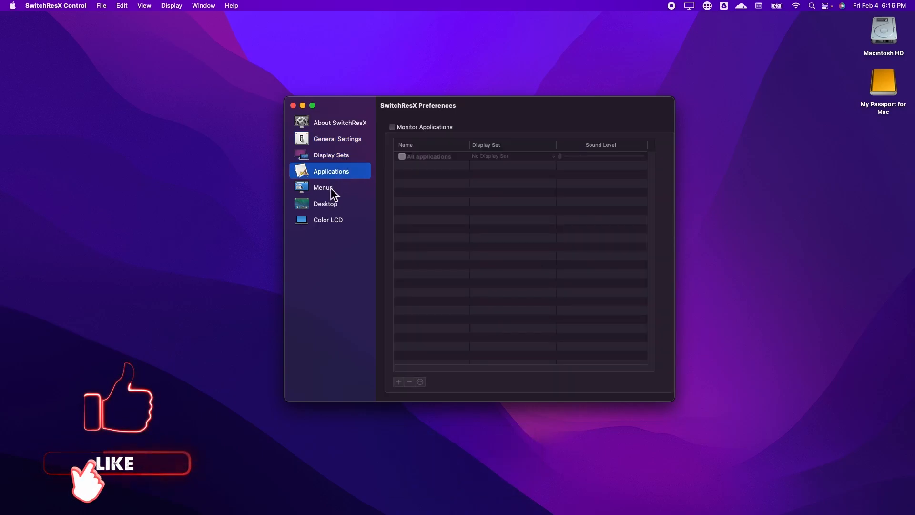
click(325, 203)
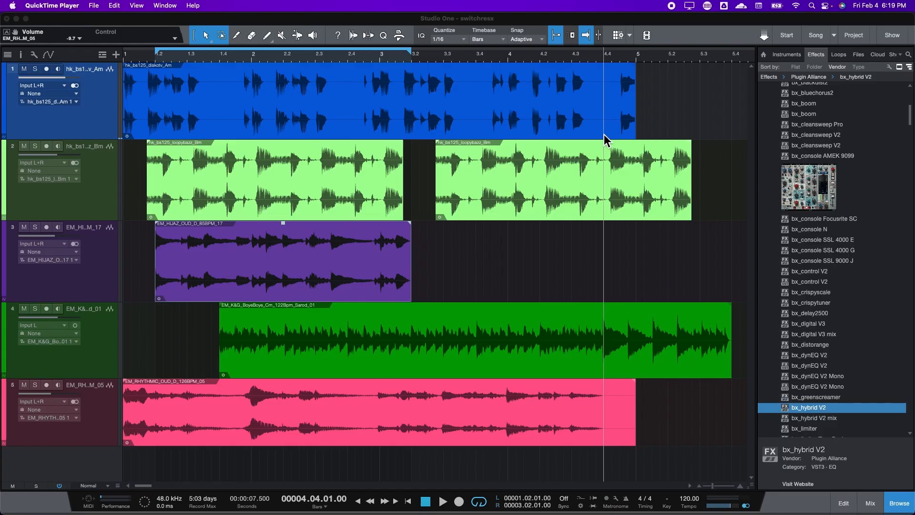
Step: Switch the display to 2560 × 1440 (16:9) from the SwitchResX menu bar list
click(690, 6)
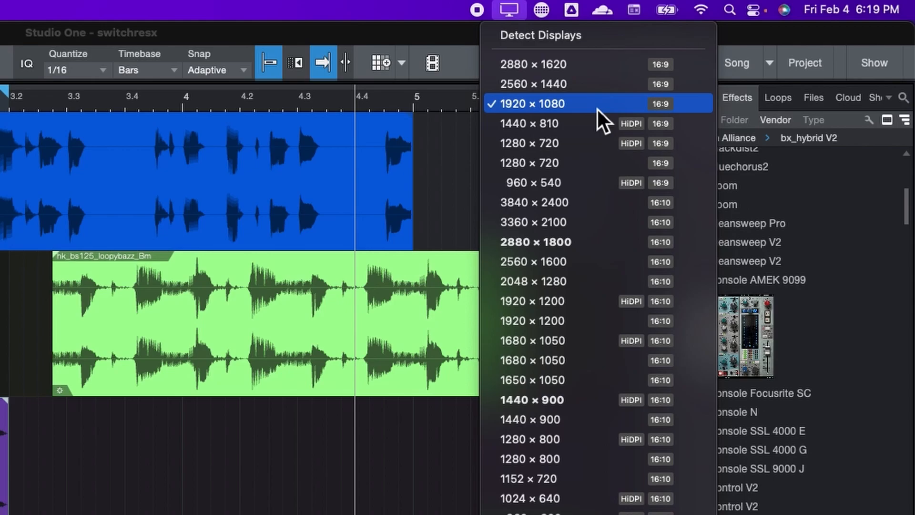
mouse_move(571, 142)
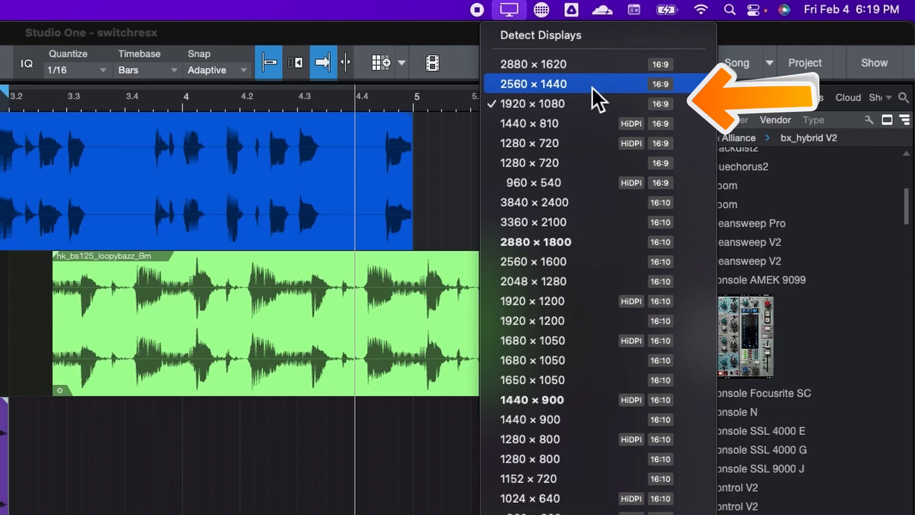
click(532, 84)
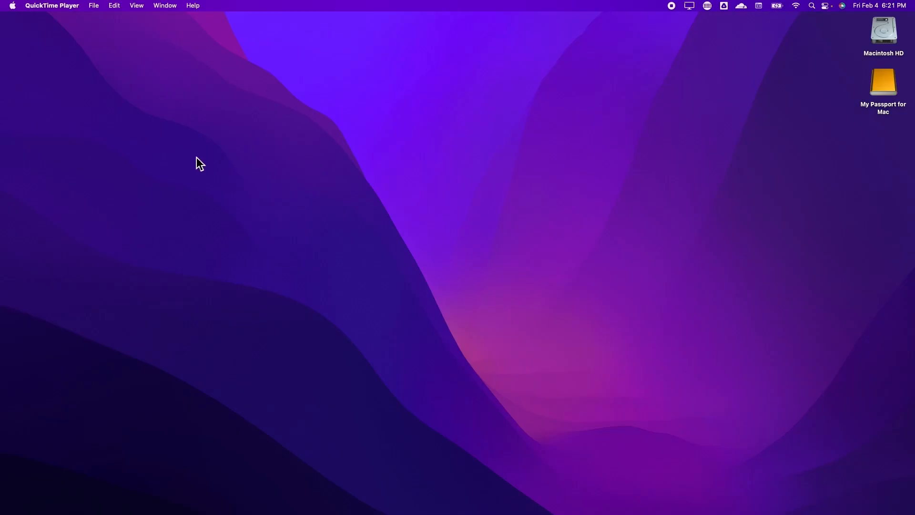
mouse_move(202, 206)
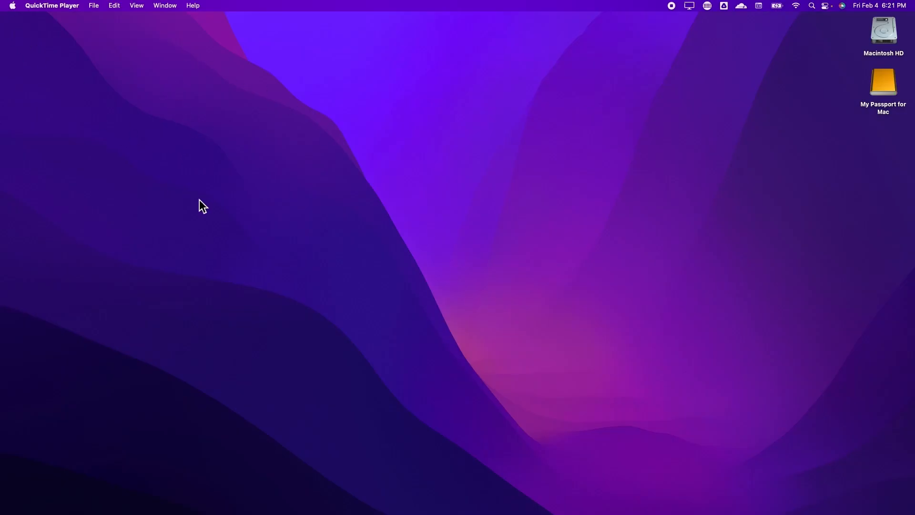
mouse_move(41, 10)
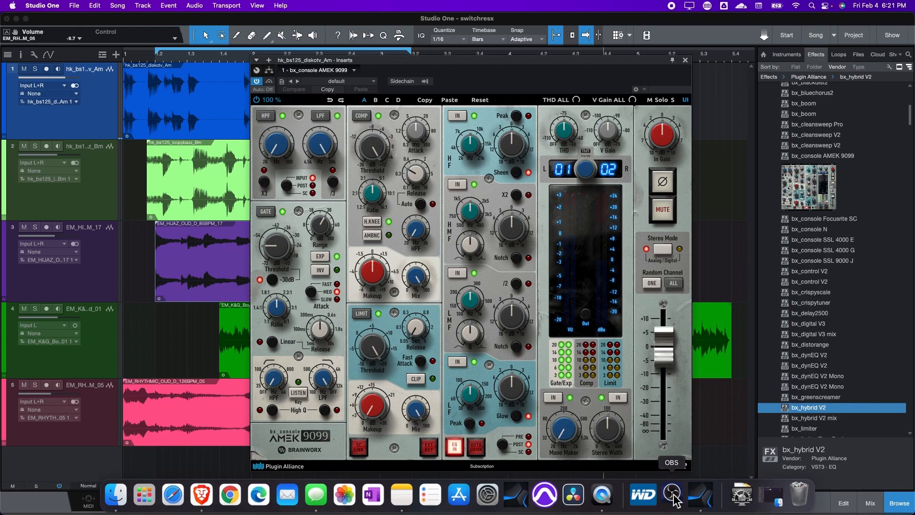
Step: Add a Display Capture source of the 1920×1080 built-in display to the OBS scene
click(671, 495)
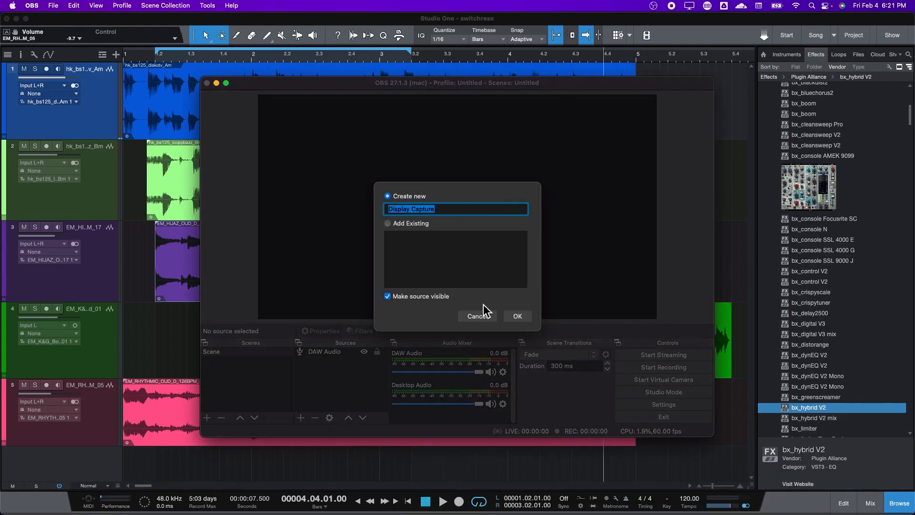
click(516, 316)
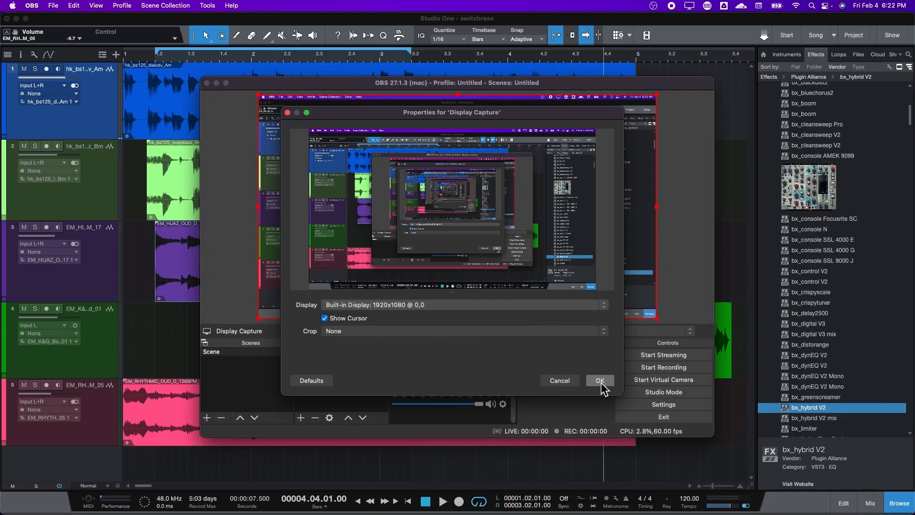
click(598, 380)
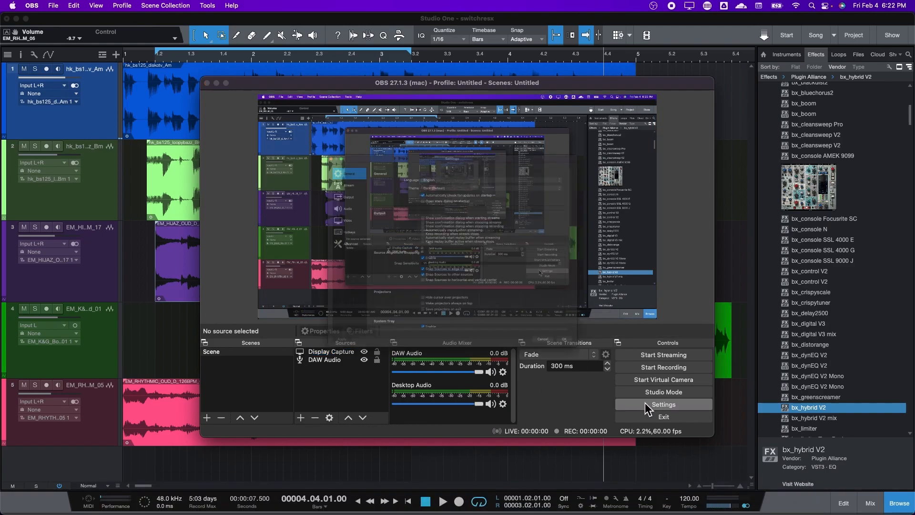
click(663, 404)
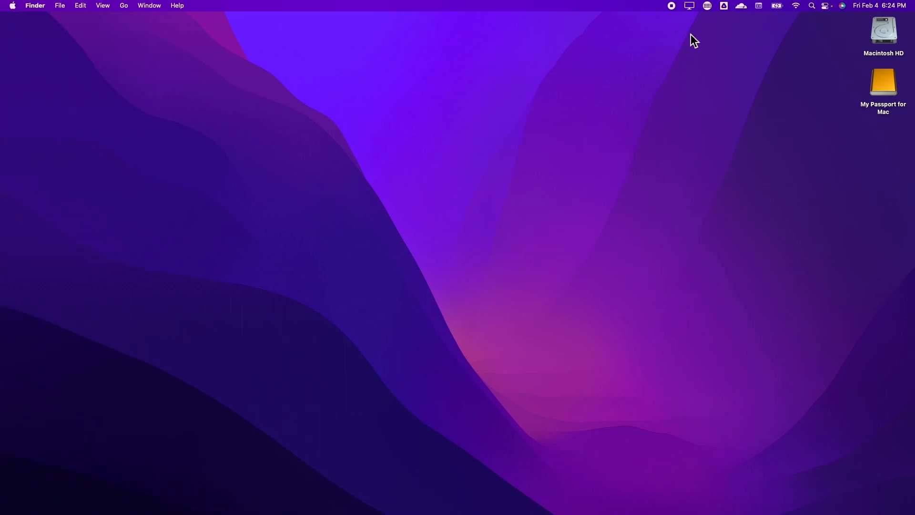
Step: Switch the display to 1440 × 900 from the menu bar and relaunch the SwitchResX daemon
click(688, 6)
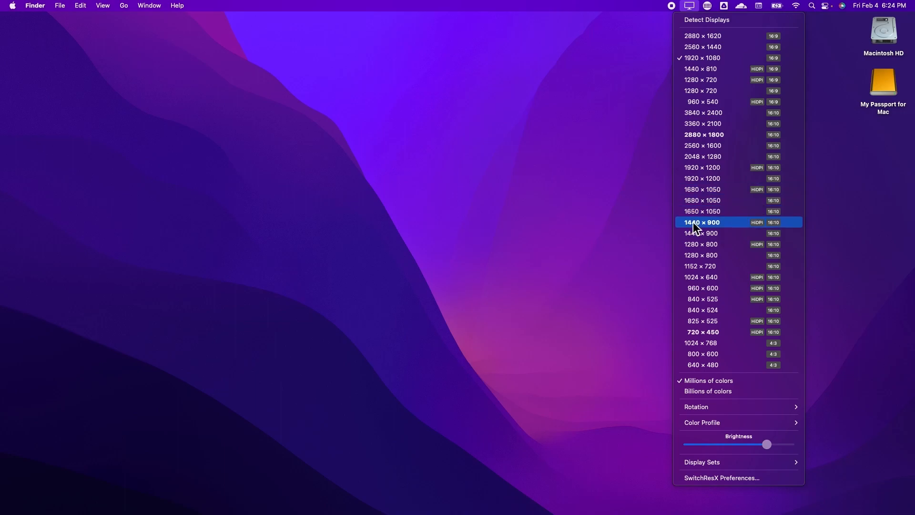
click(703, 222)
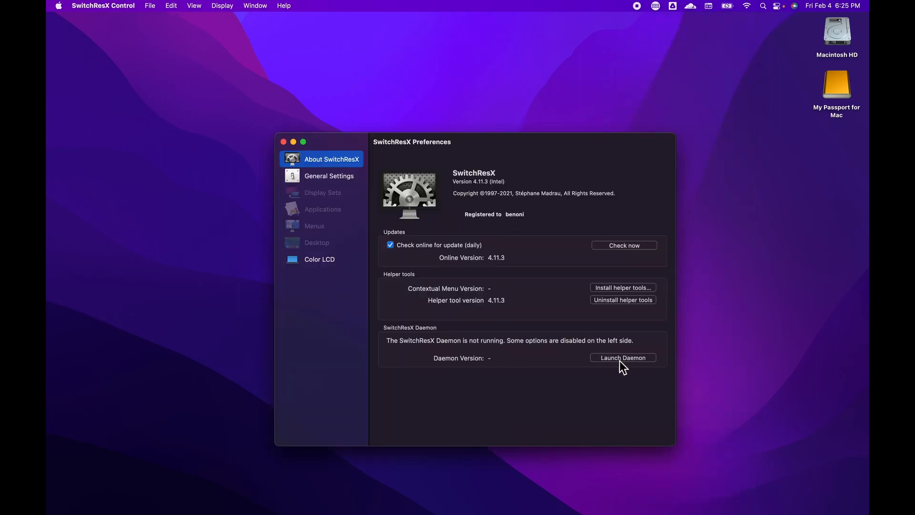
click(283, 142)
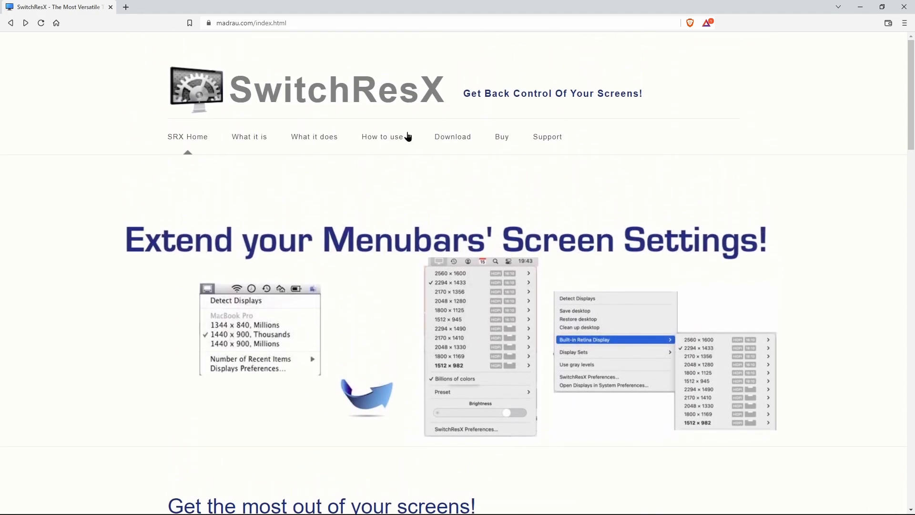
Step: Go from madrau.com's Download page to the SwitchResX Store listing the $16 single-user license
click(451, 136)
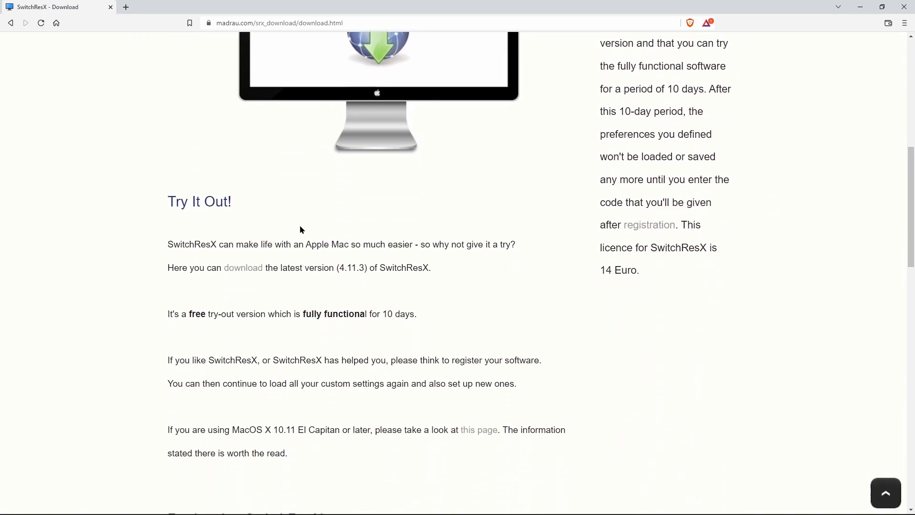
mouse_move(243, 266)
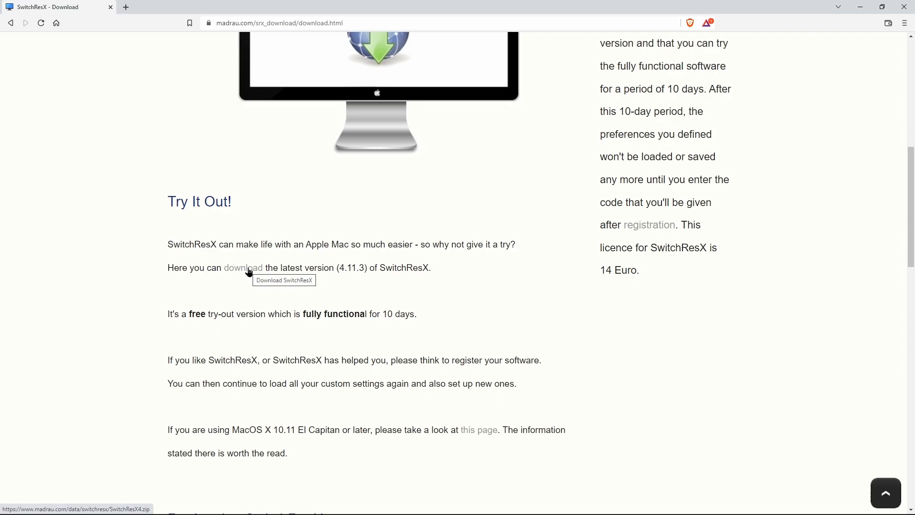
scroll(up, 3)
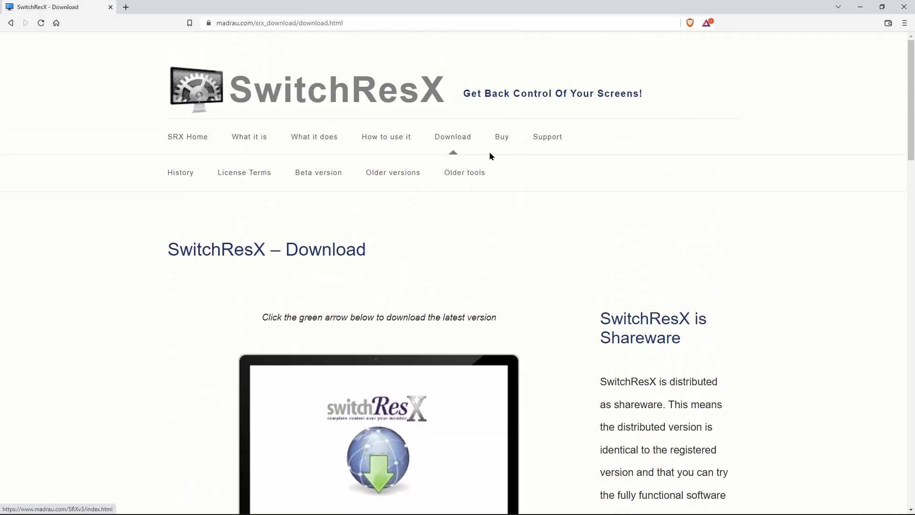
click(501, 137)
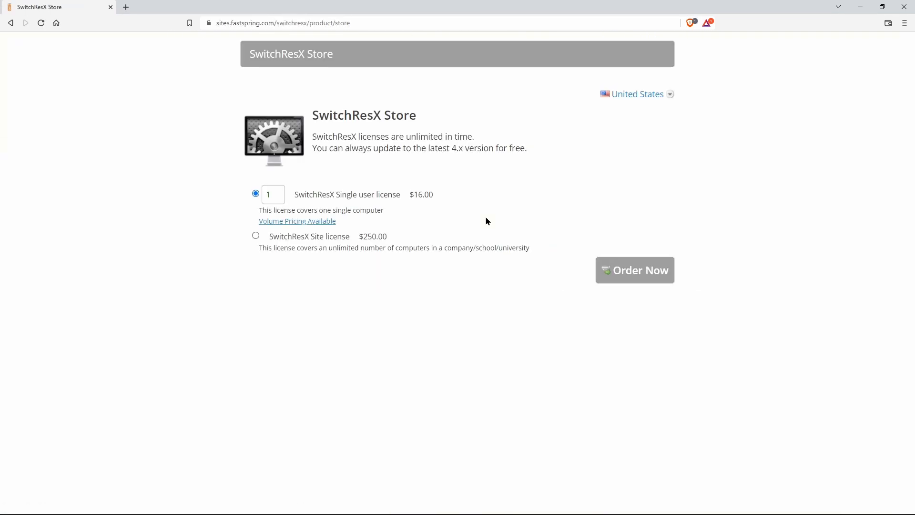
mouse_move(531, 286)
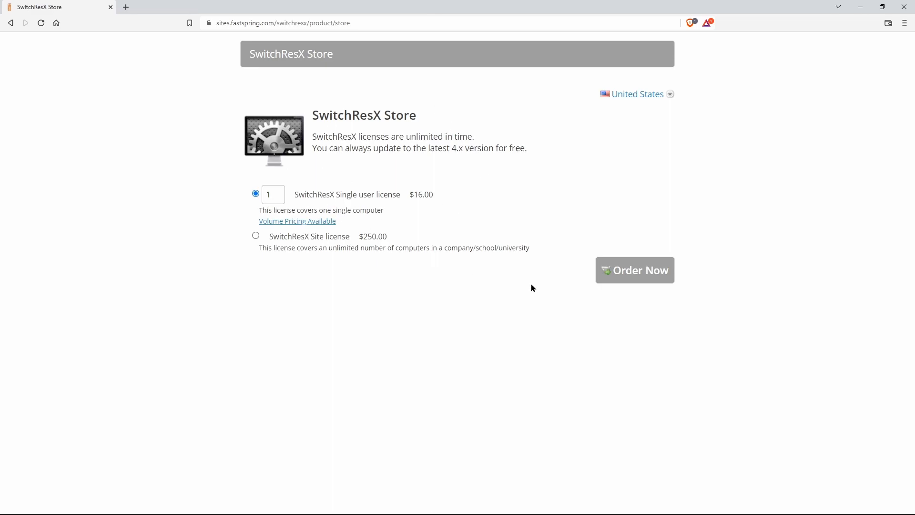